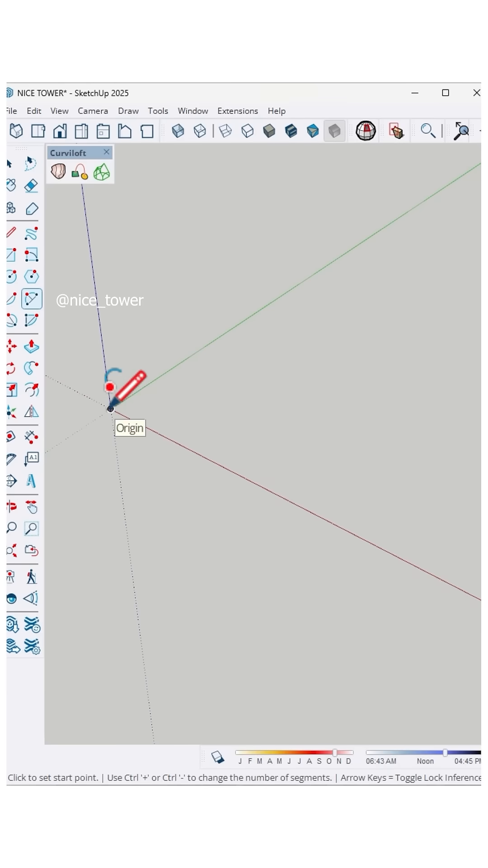
Draw the outer and inner 2-point arcs from the origin along the red axis
click(112, 407)
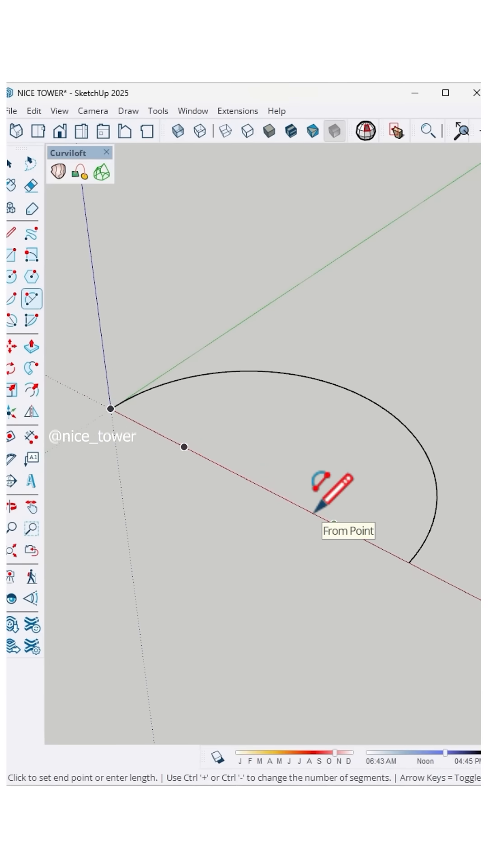
click(335, 532)
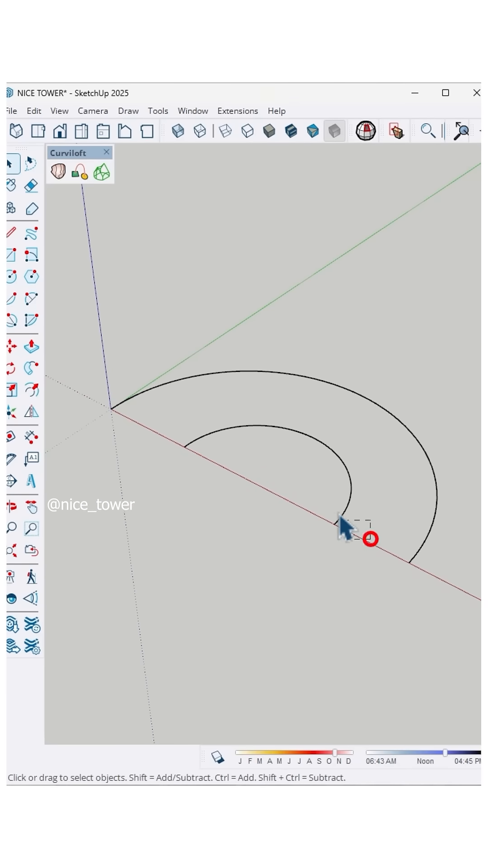
Loft both arcs with Curviloft's Loft by Spline and validate the in-between curves
click(343, 381)
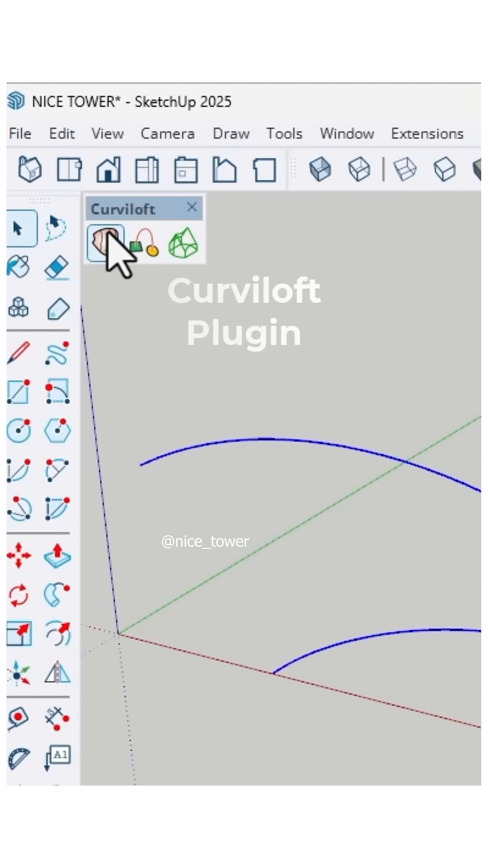
click(104, 245)
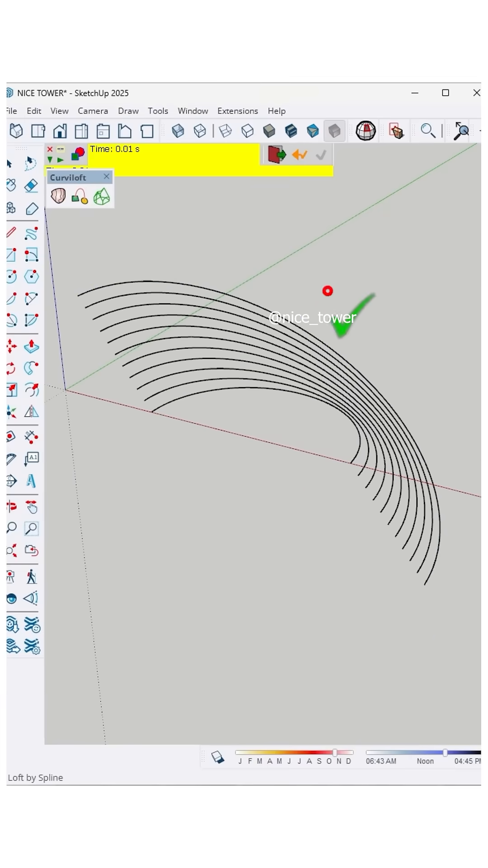
click(320, 155)
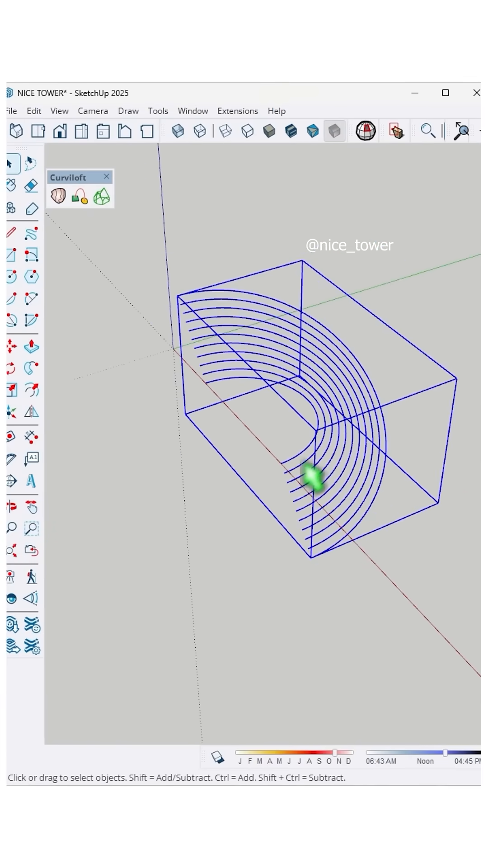
Mirror-copy the arc group across a plane to close it into full concentric rings
click(31, 412)
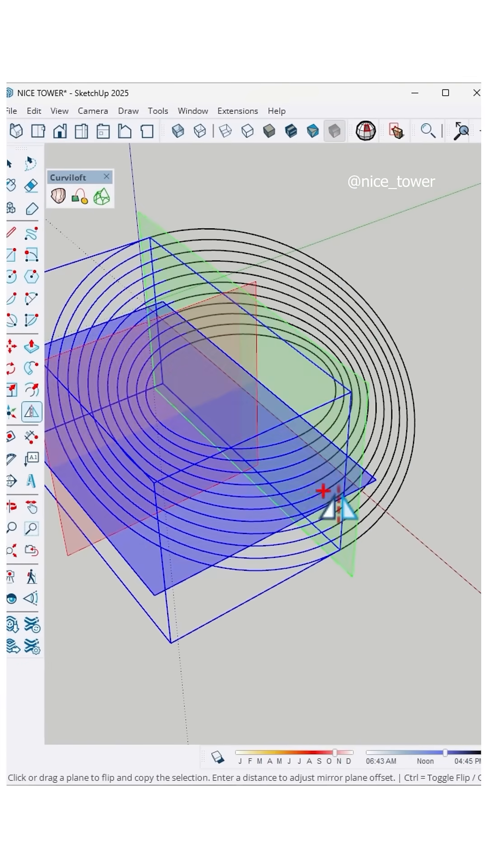
click(11, 389)
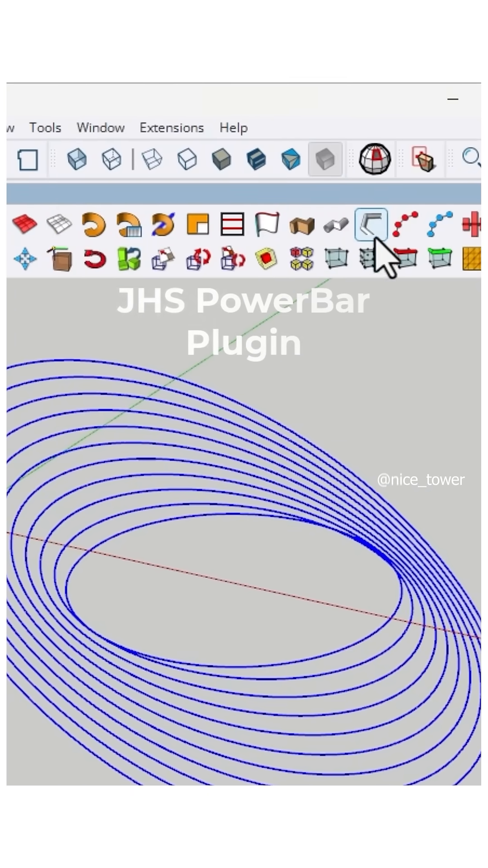
Convert the rings into 1.0 cm diameter tubes with JHS PowerBar's tube-along-path
click(372, 222)
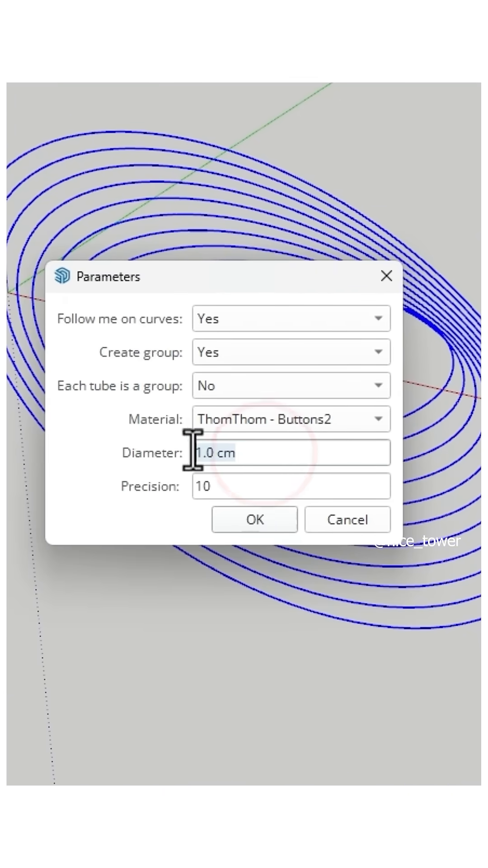
click(254, 519)
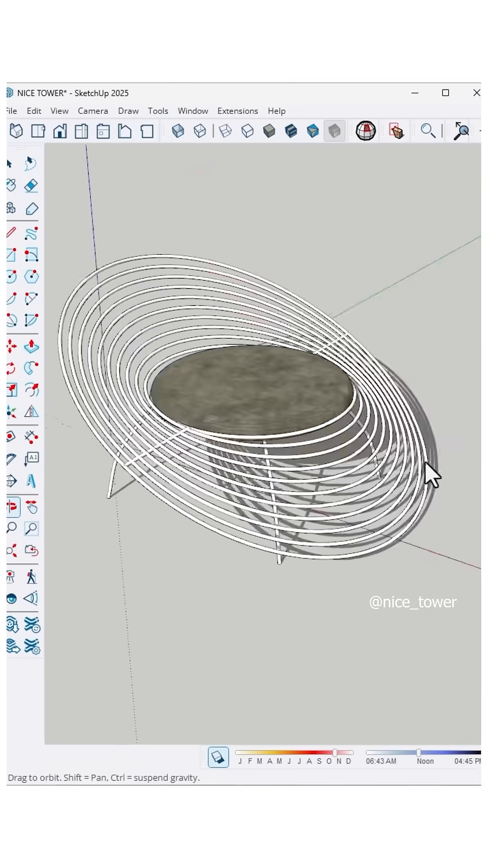